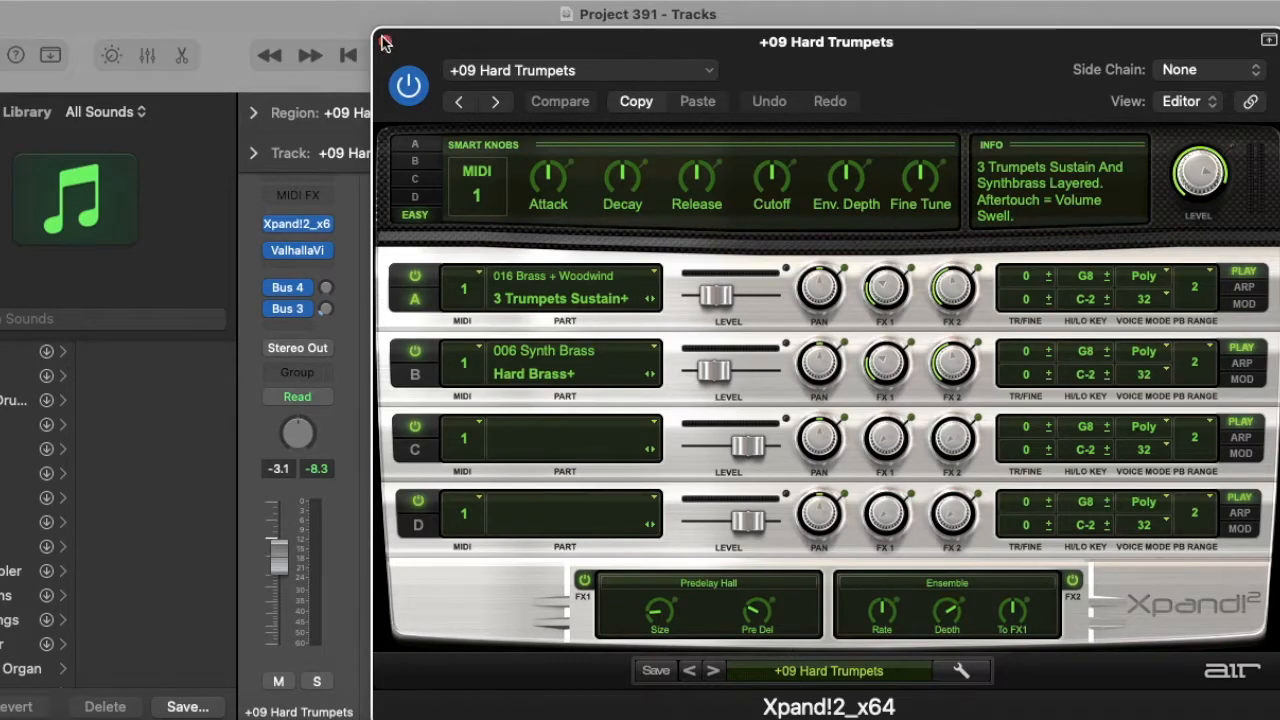
# Step: Close the Xpand!2 window and preview the Hard Trumpets melody on its own
pyautogui.click(384, 40)
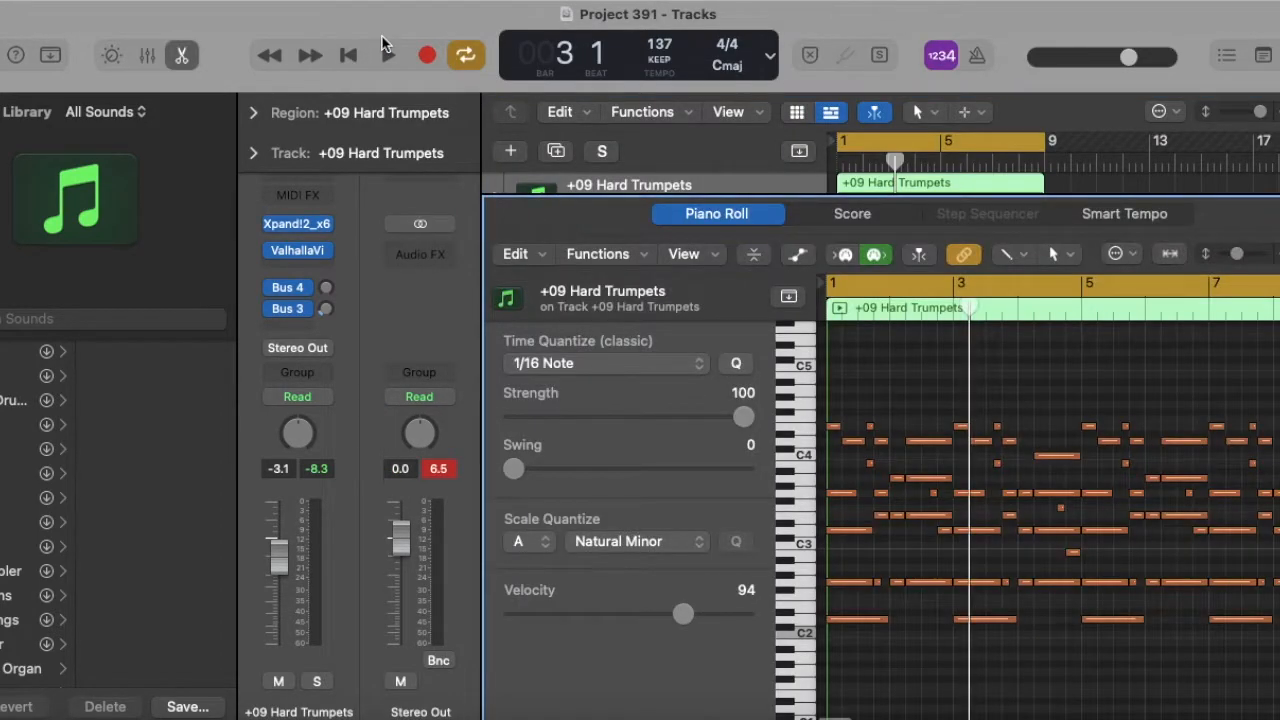
pyautogui.click(387, 55)
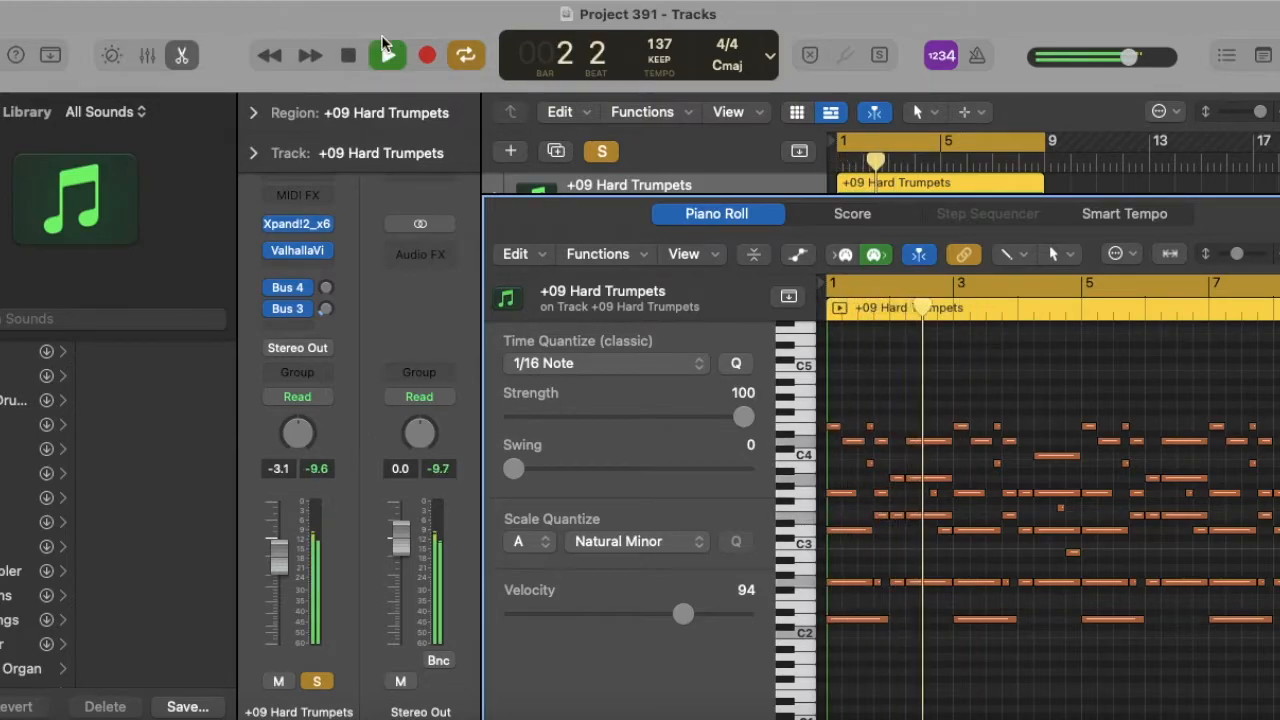
pyautogui.click(387, 55)
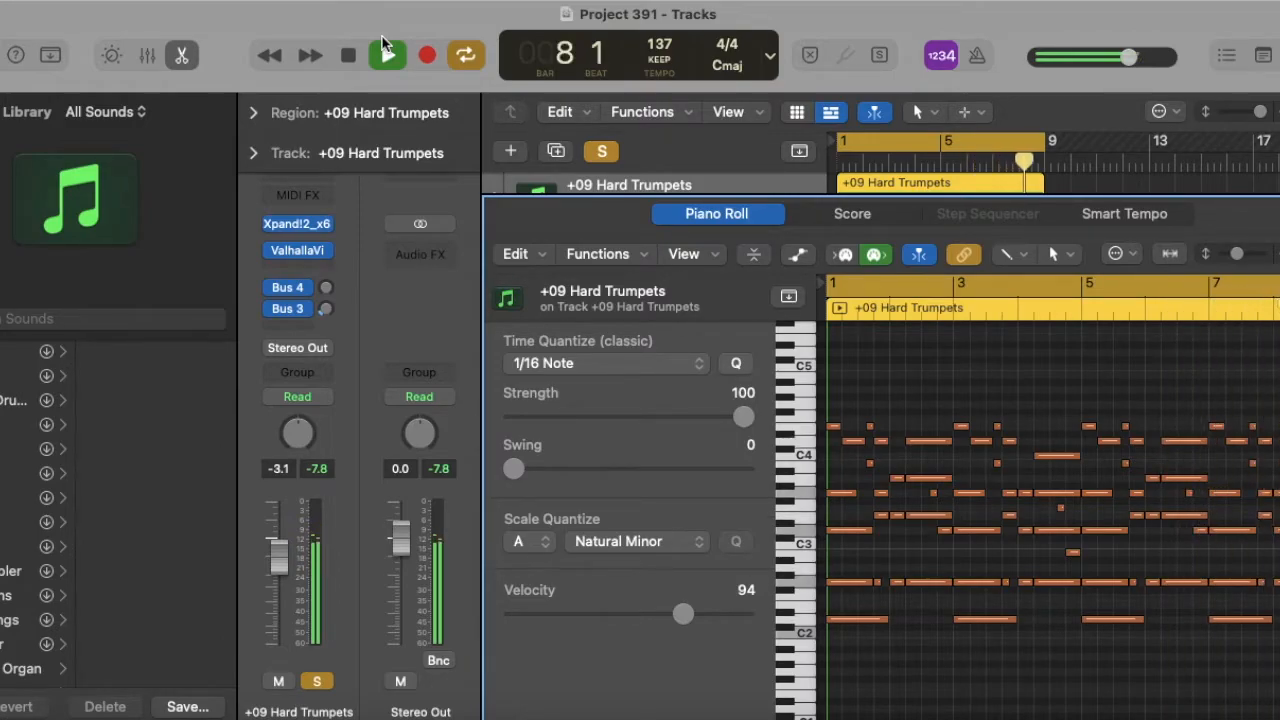
pyautogui.click(387, 55)
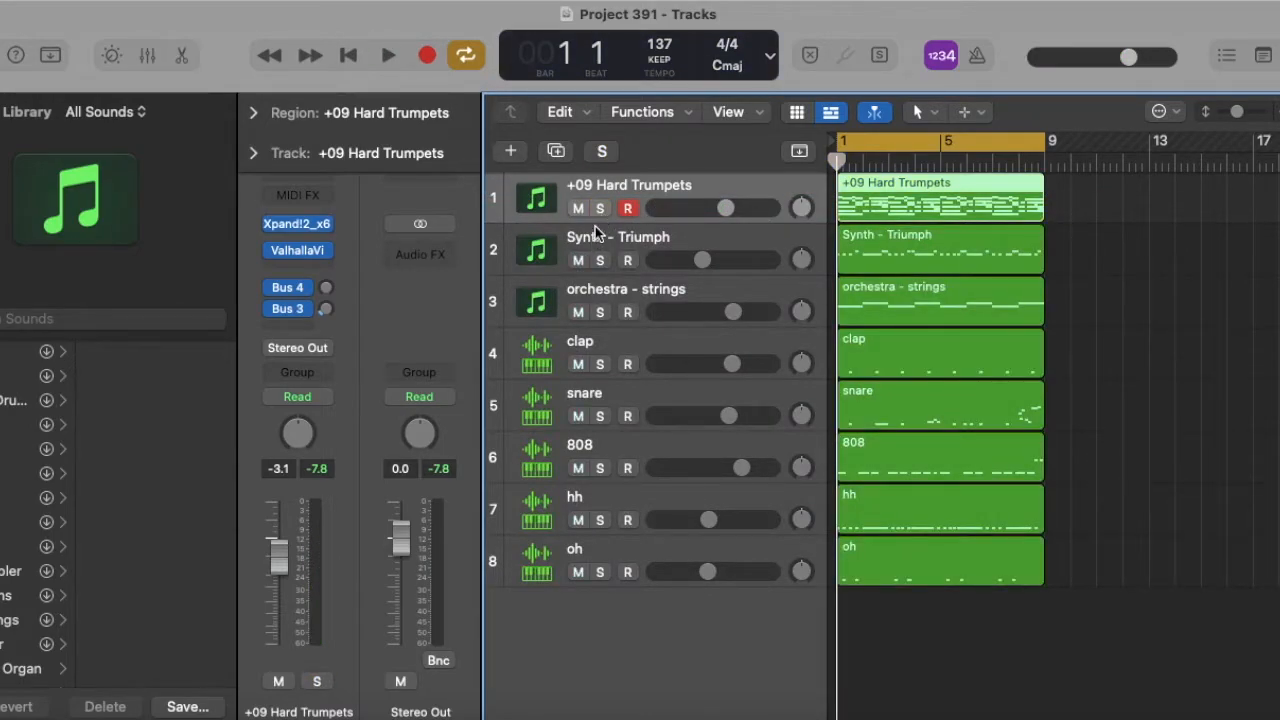
pyautogui.click(617, 237)
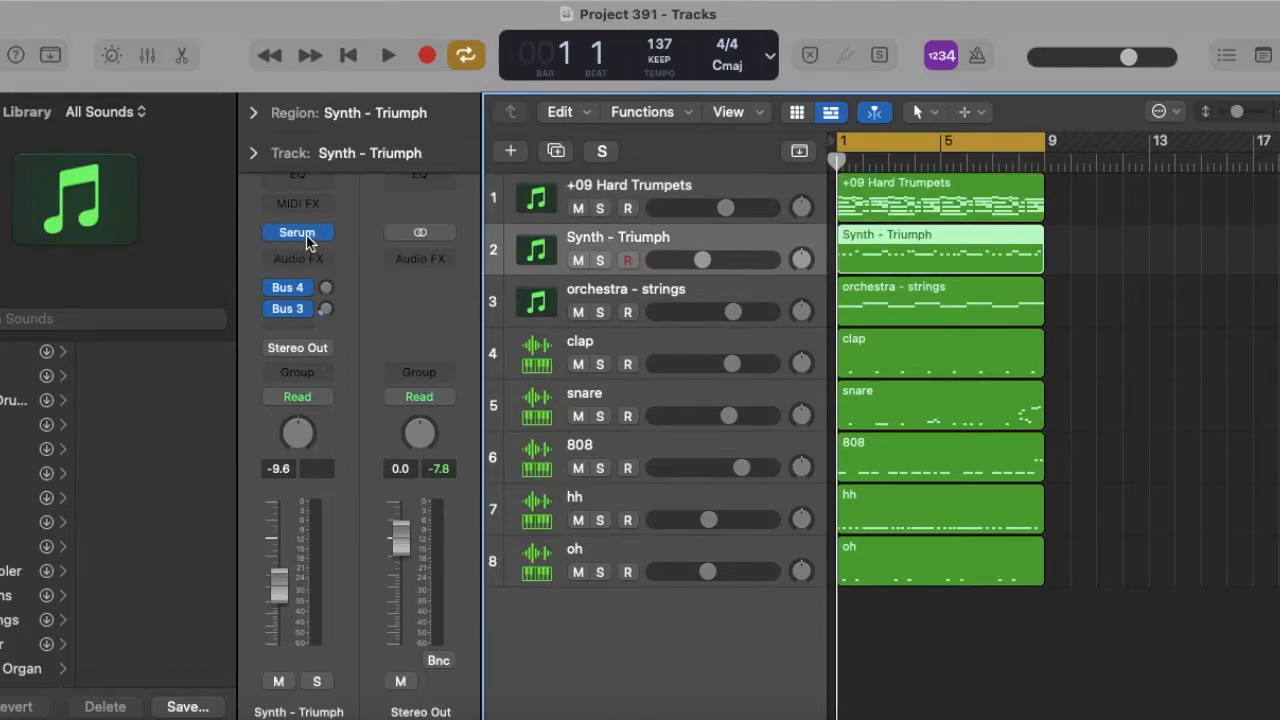
pyautogui.click(297, 232)
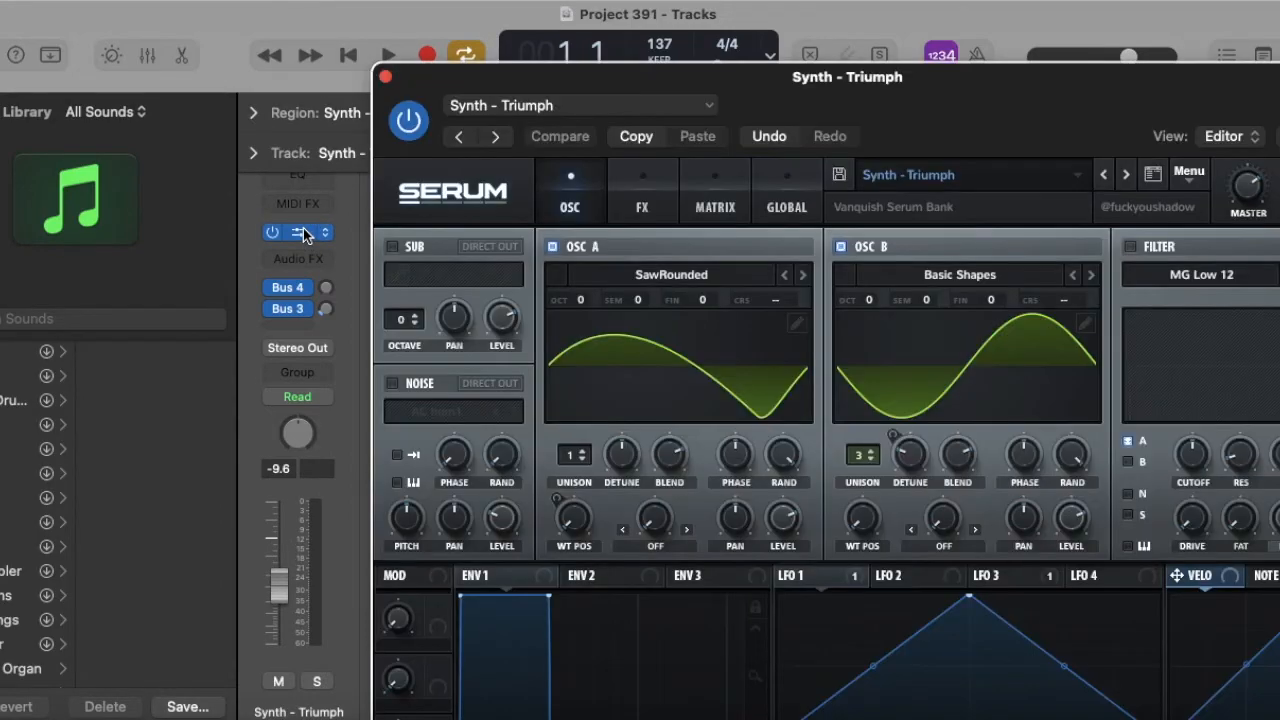
pyautogui.click(970, 174)
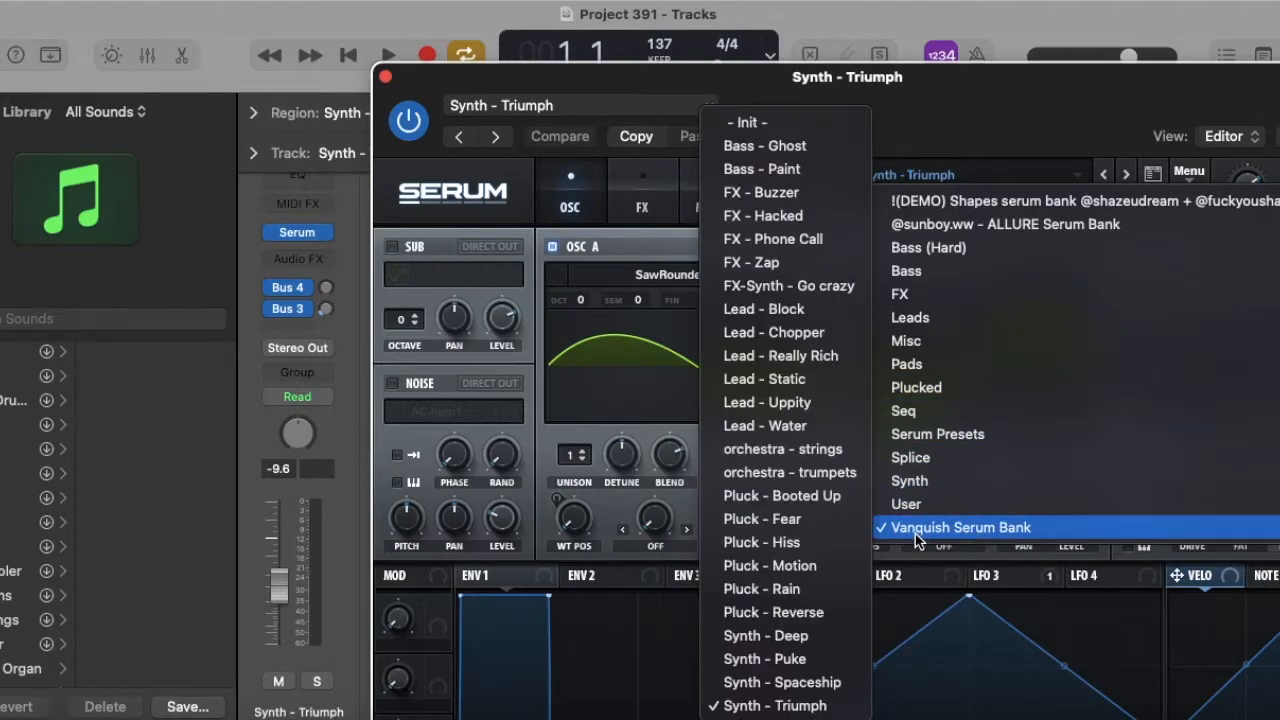
pyautogui.click(958, 527)
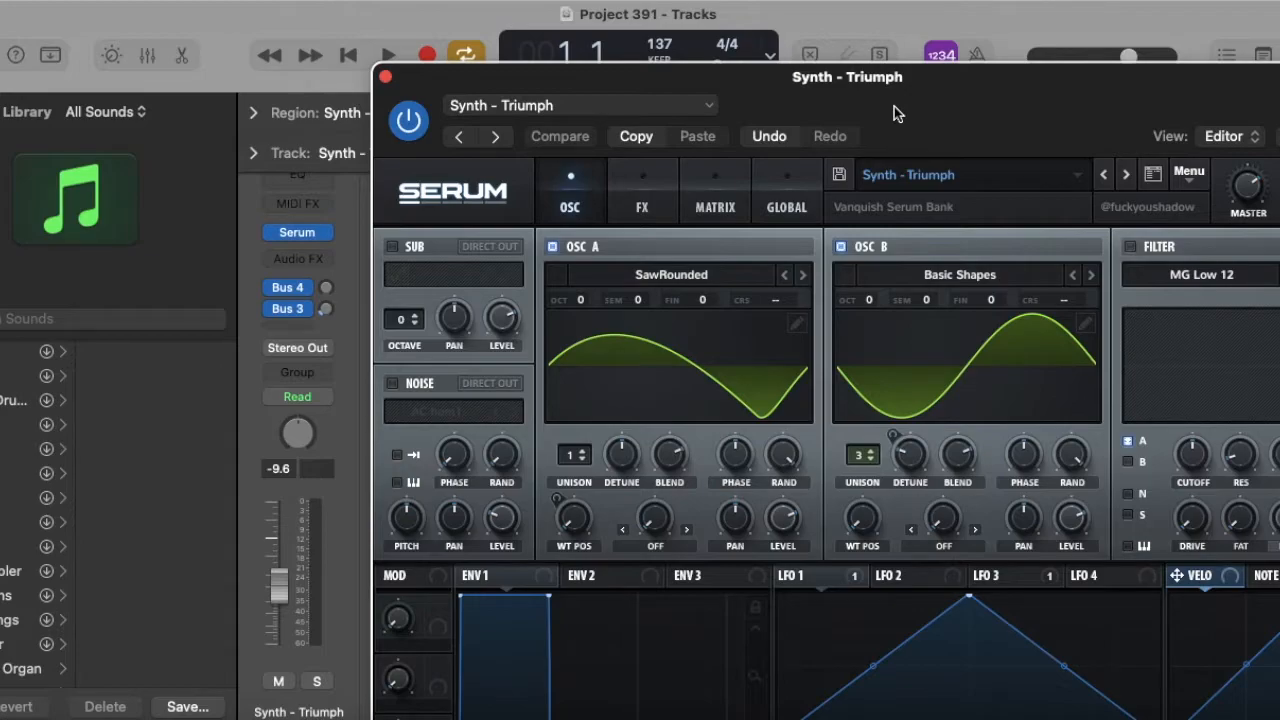
pyautogui.click(385, 76)
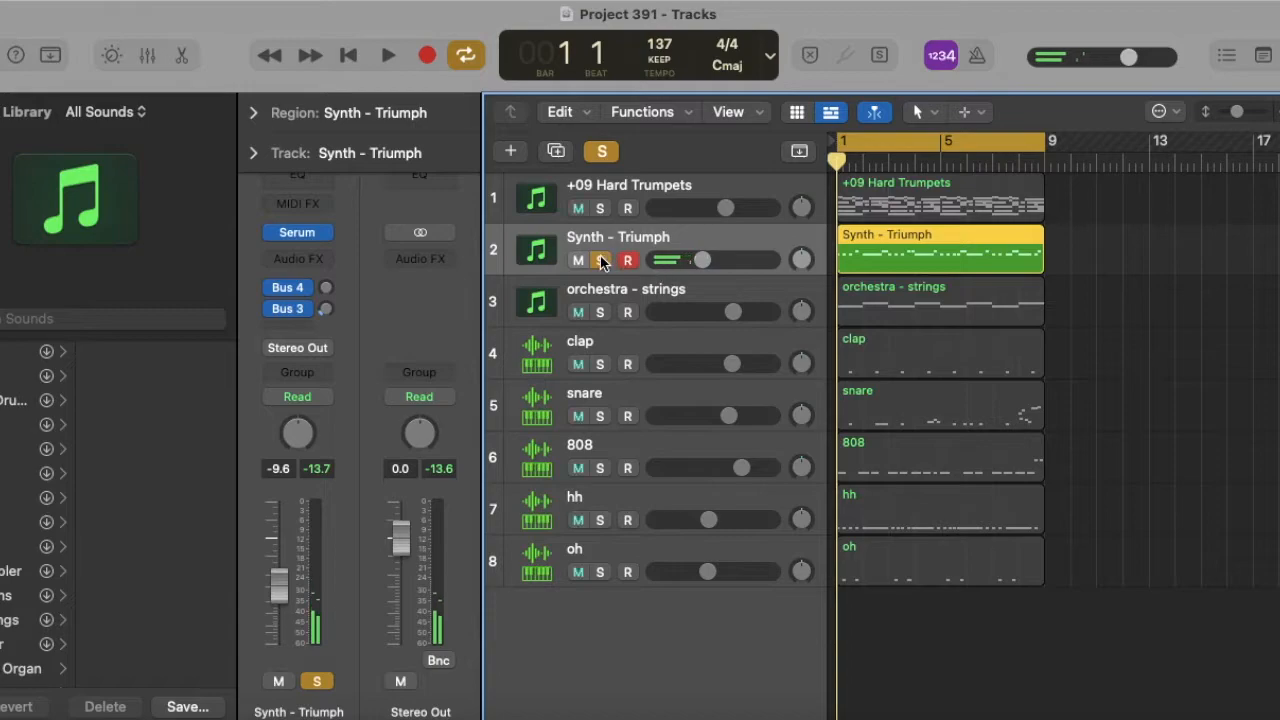
pyautogui.click(599, 260)
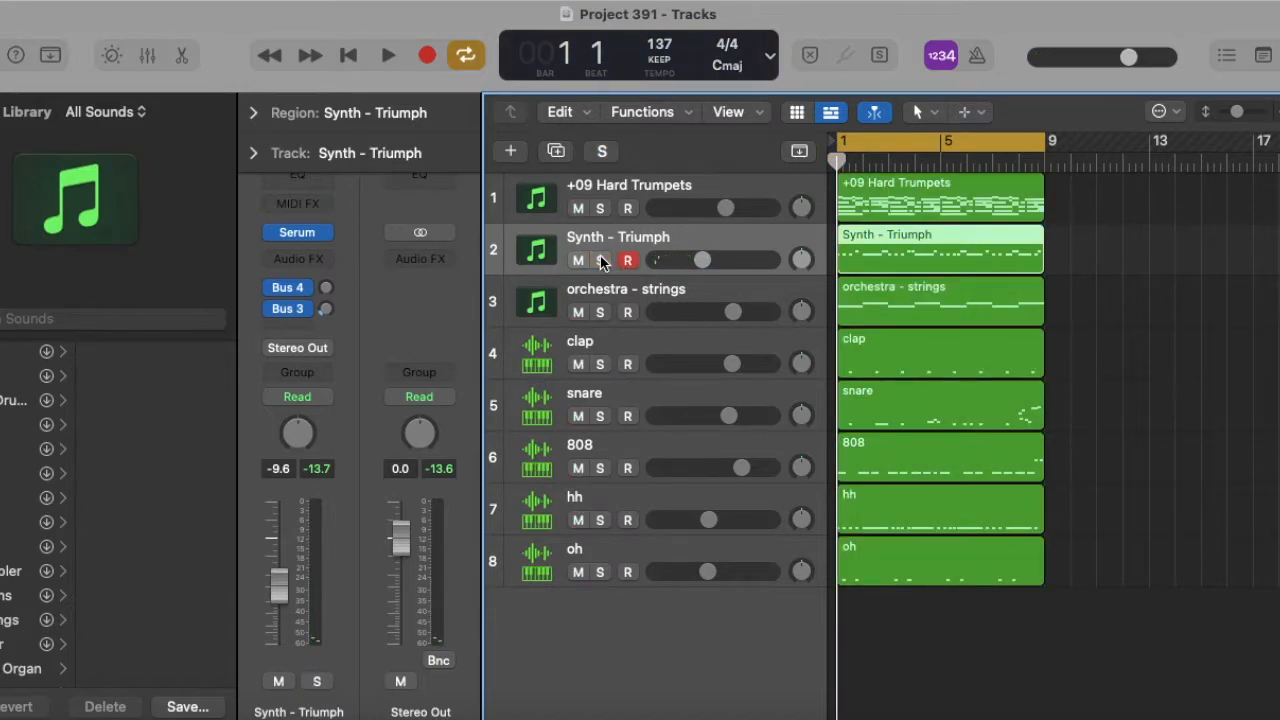
# Step: Open the orchestra - strings region in the Piano Roll and solo the track
pyautogui.click(625, 300)
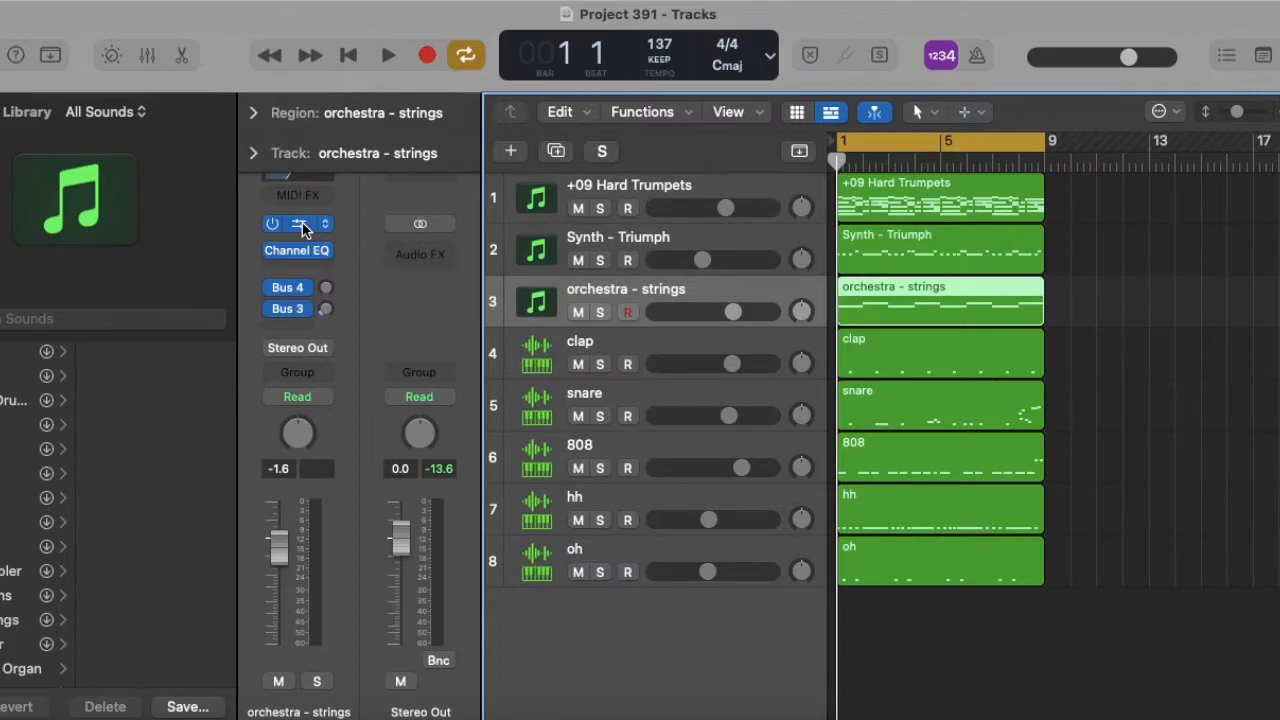
pyautogui.doubleClick(940, 300)
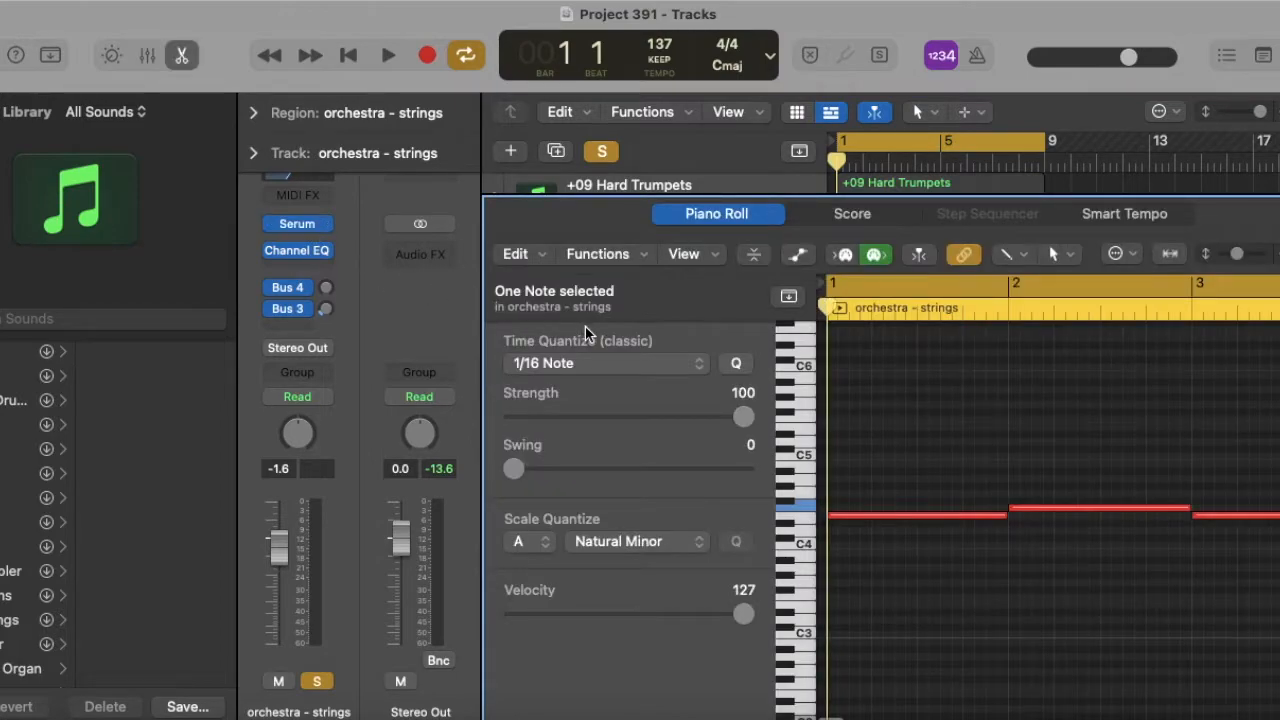
pyautogui.click(388, 55)
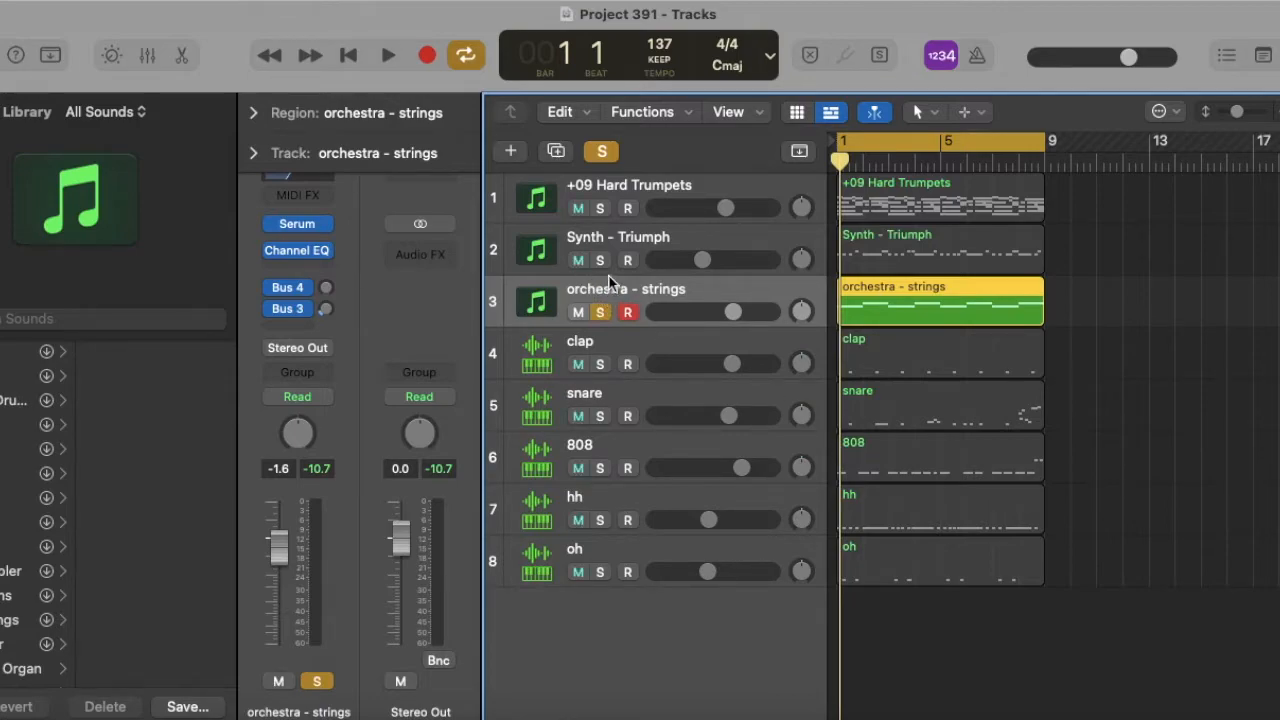
# Step: Turn off Solo on the orchestra - strings track
pyautogui.click(388, 55)
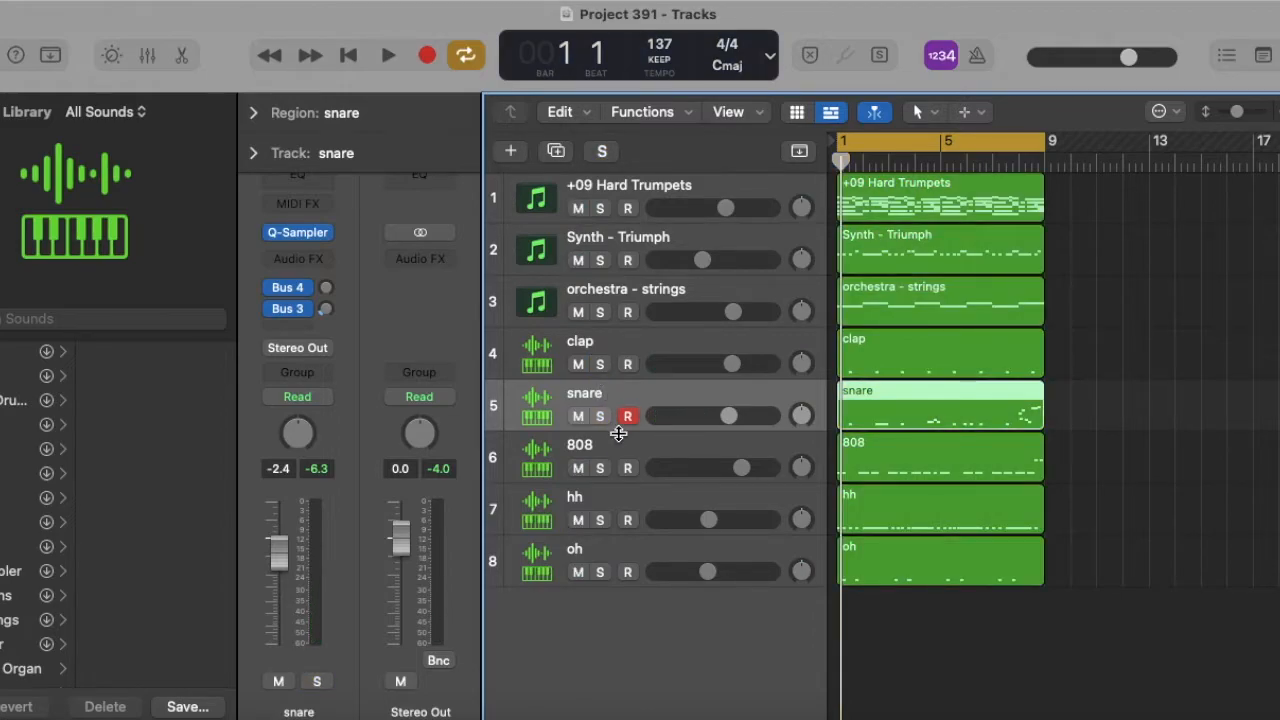
pyautogui.click(580, 455)
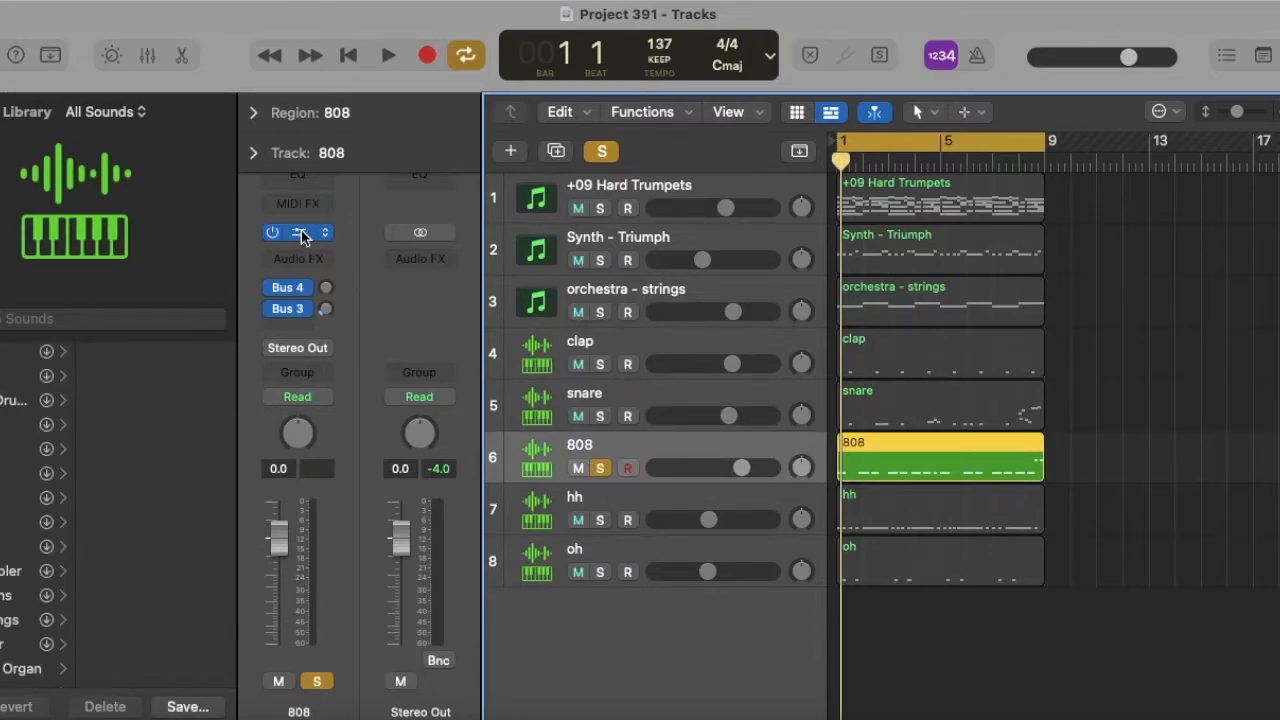
pyautogui.moveTo(305, 237)
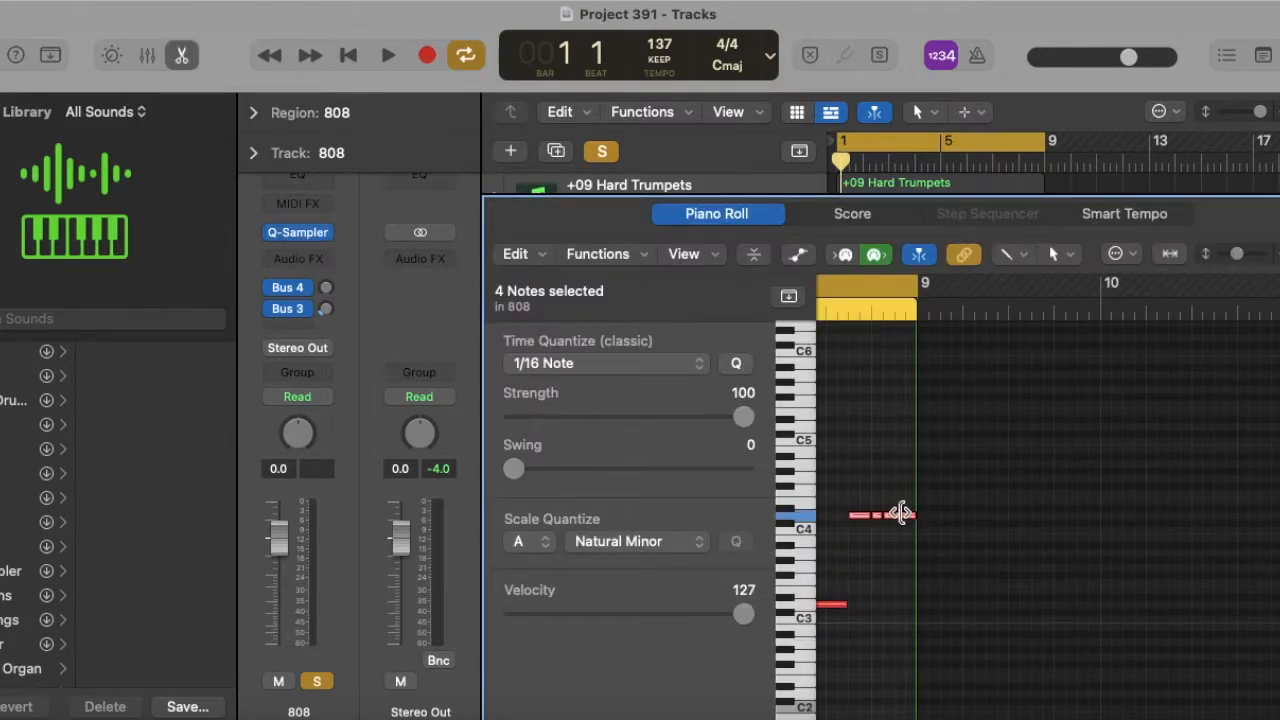
pyautogui.click(388, 55)
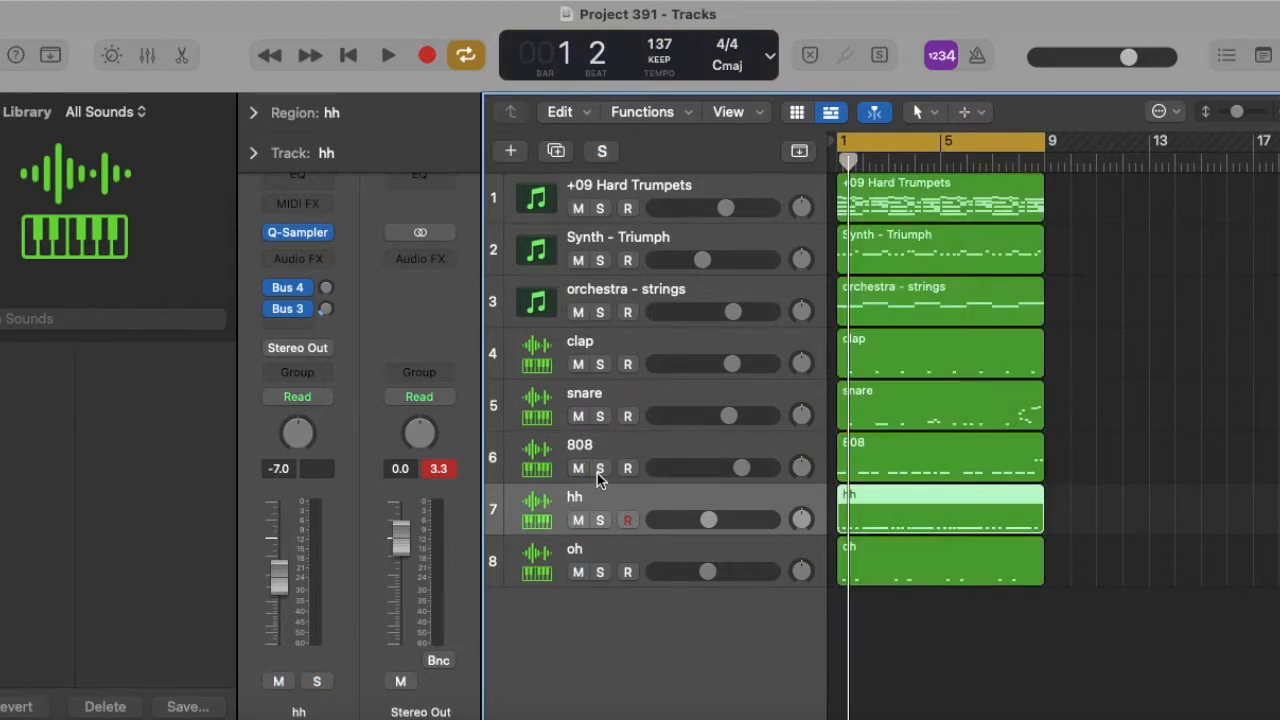
pyautogui.doubleClick(940, 510)
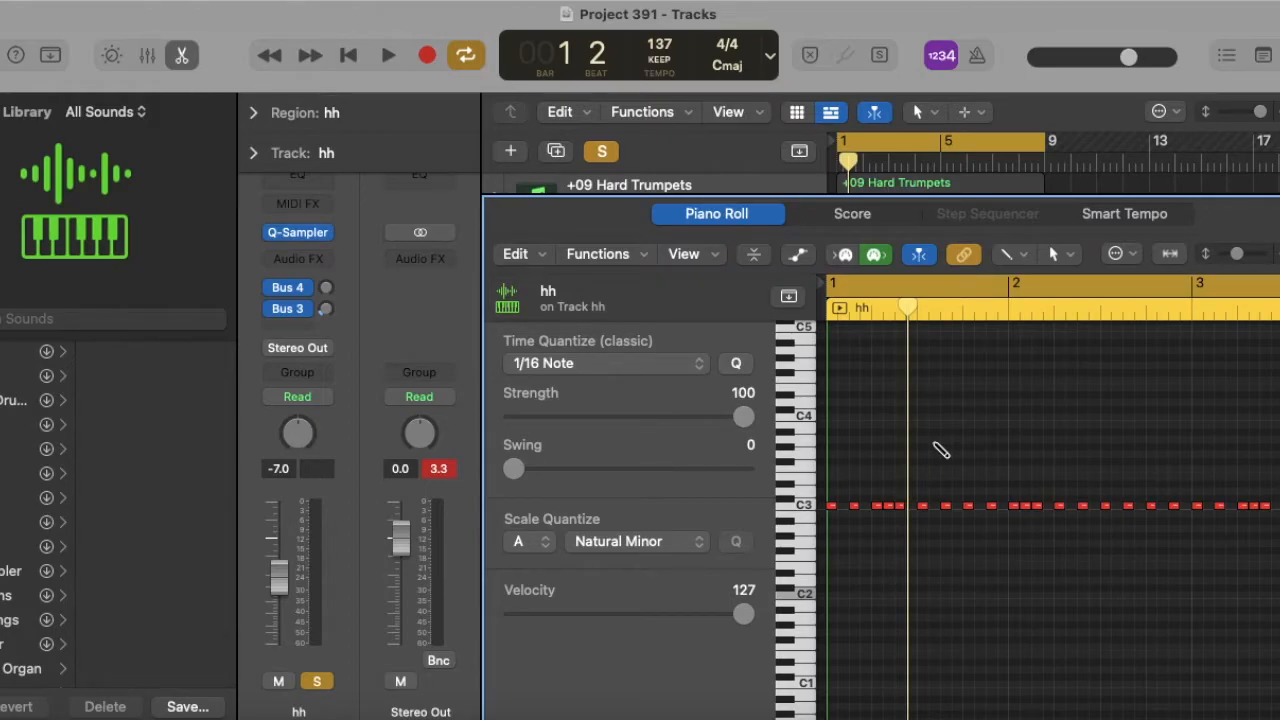
pyautogui.click(387, 55)
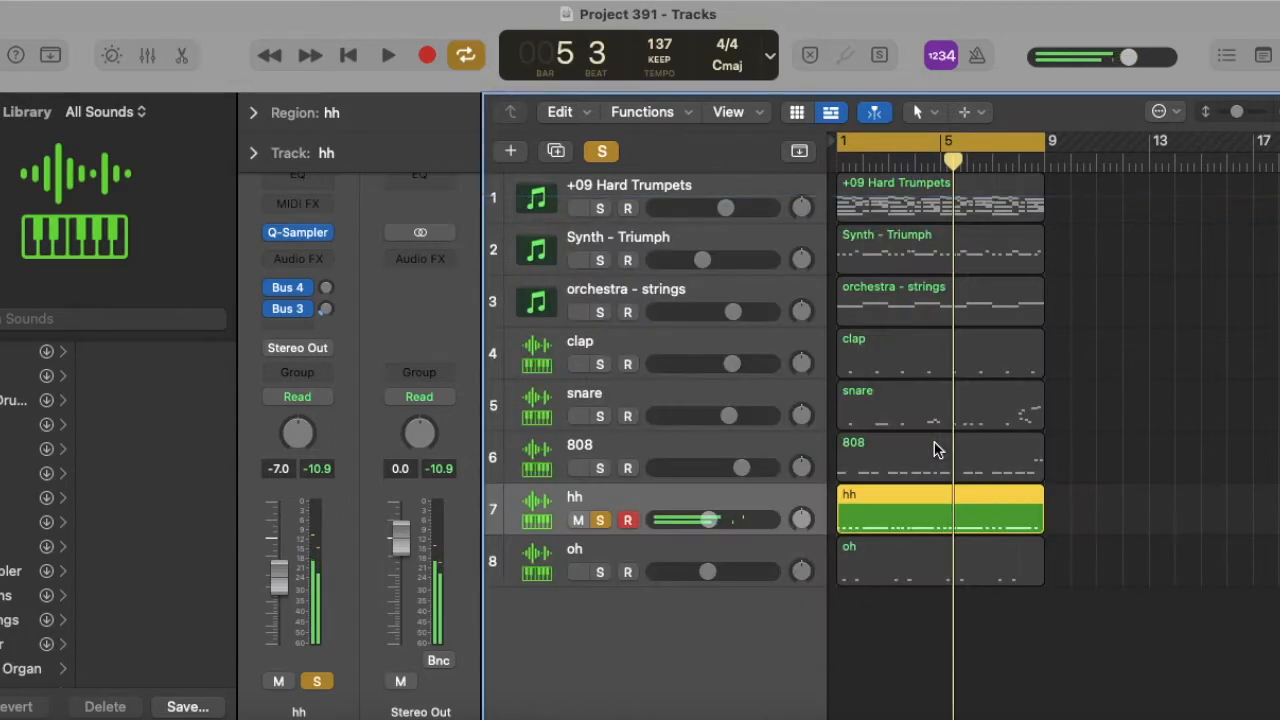
pyautogui.click(600, 519)
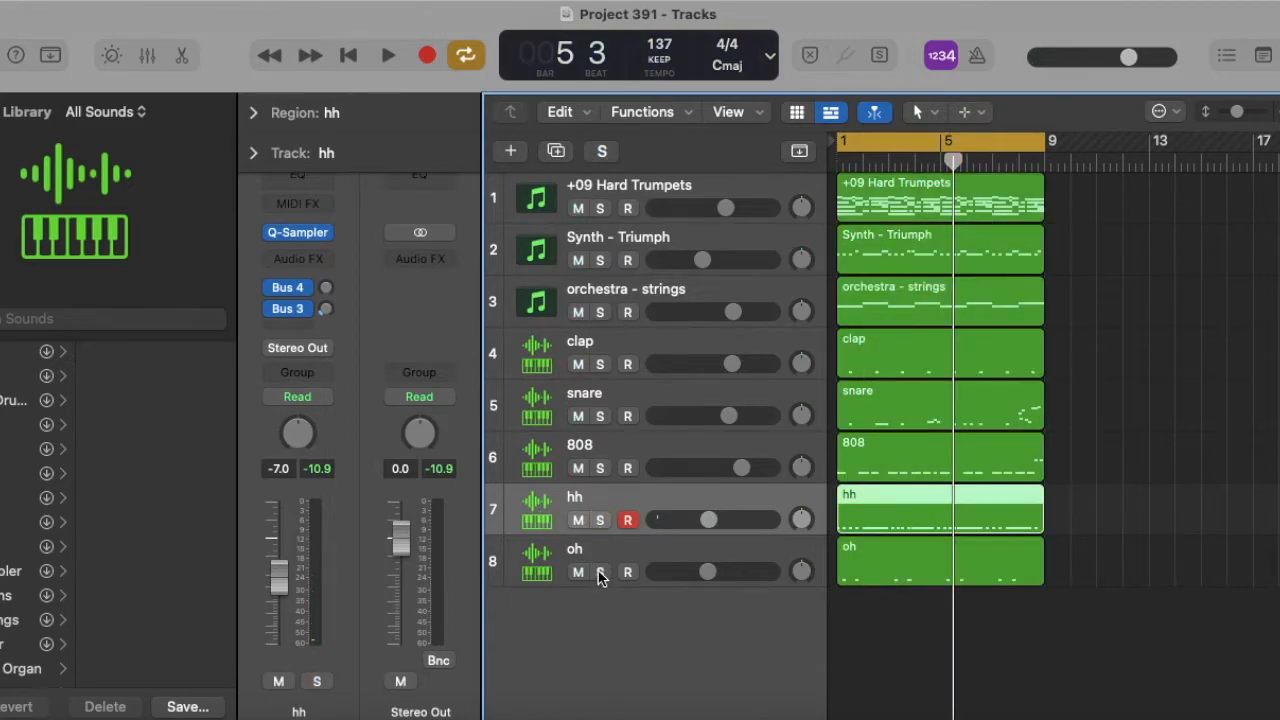
# Step: Preview the oh track's eight C3 open-hat notes, unsolo, then solo it again
pyautogui.click(600, 571)
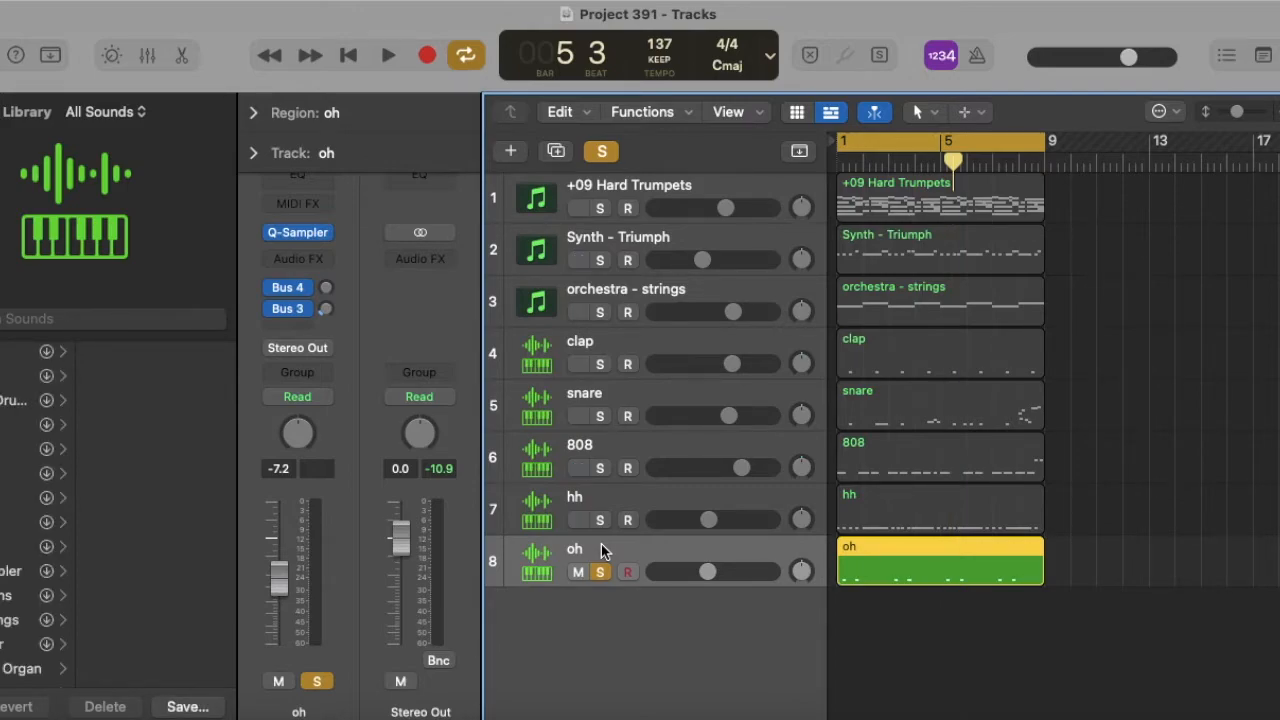
pyautogui.doubleClick(939, 560)
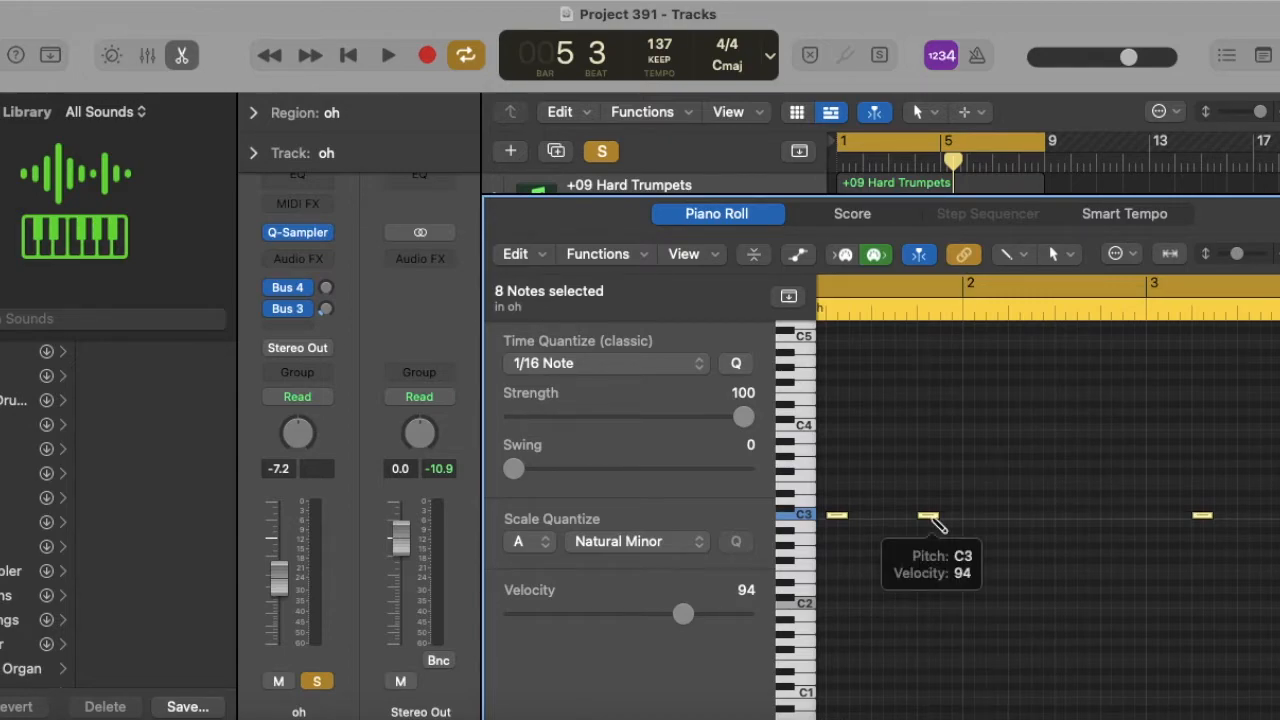
pyautogui.click(387, 55)
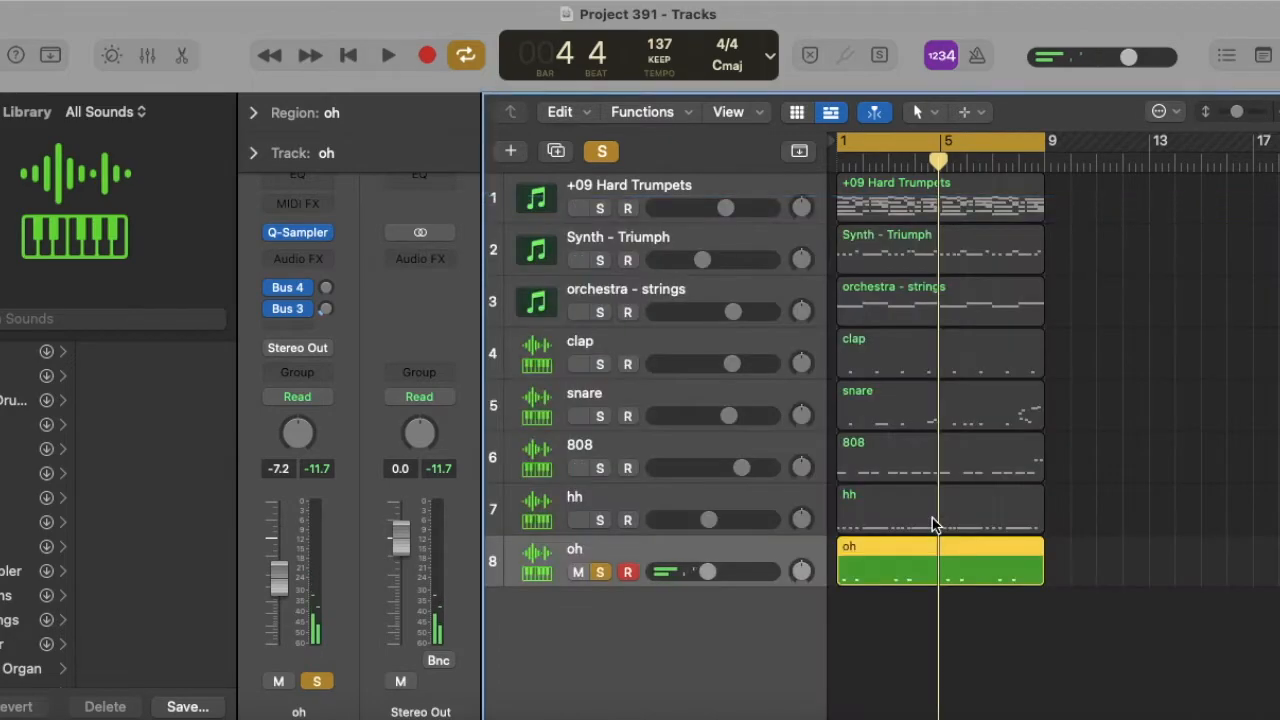
pyautogui.click(599, 571)
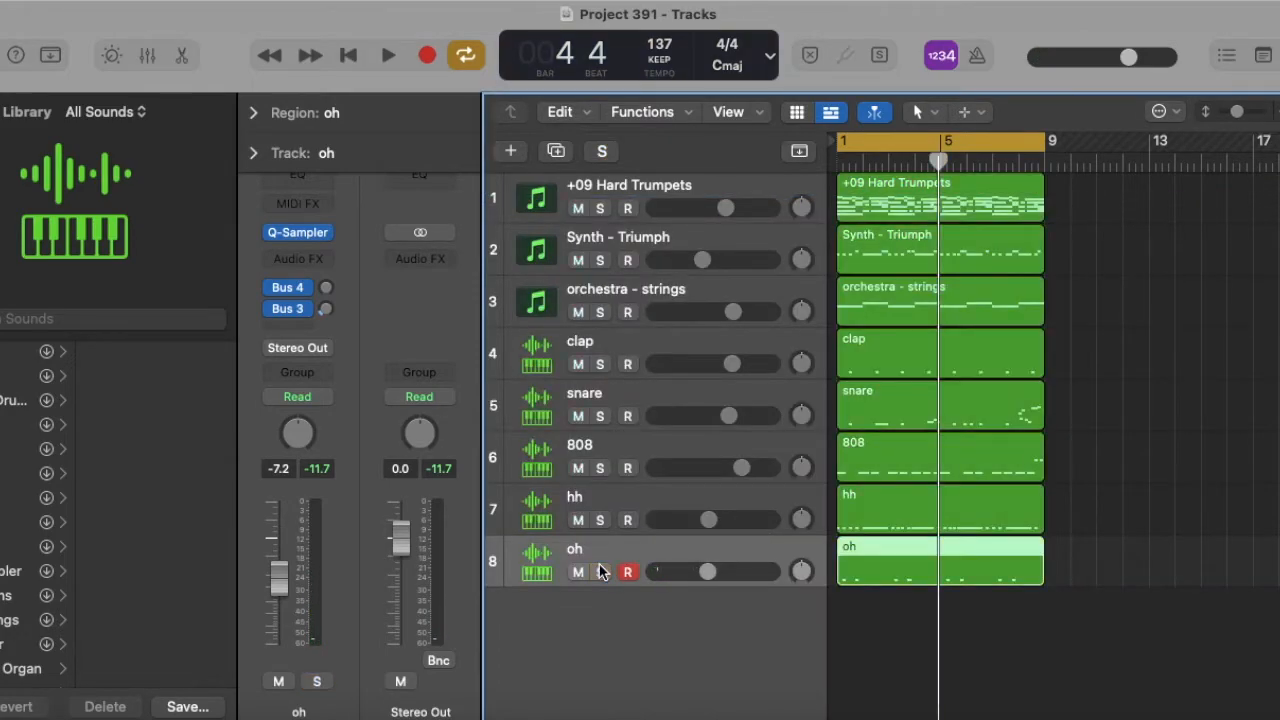
pyautogui.click(599, 571)
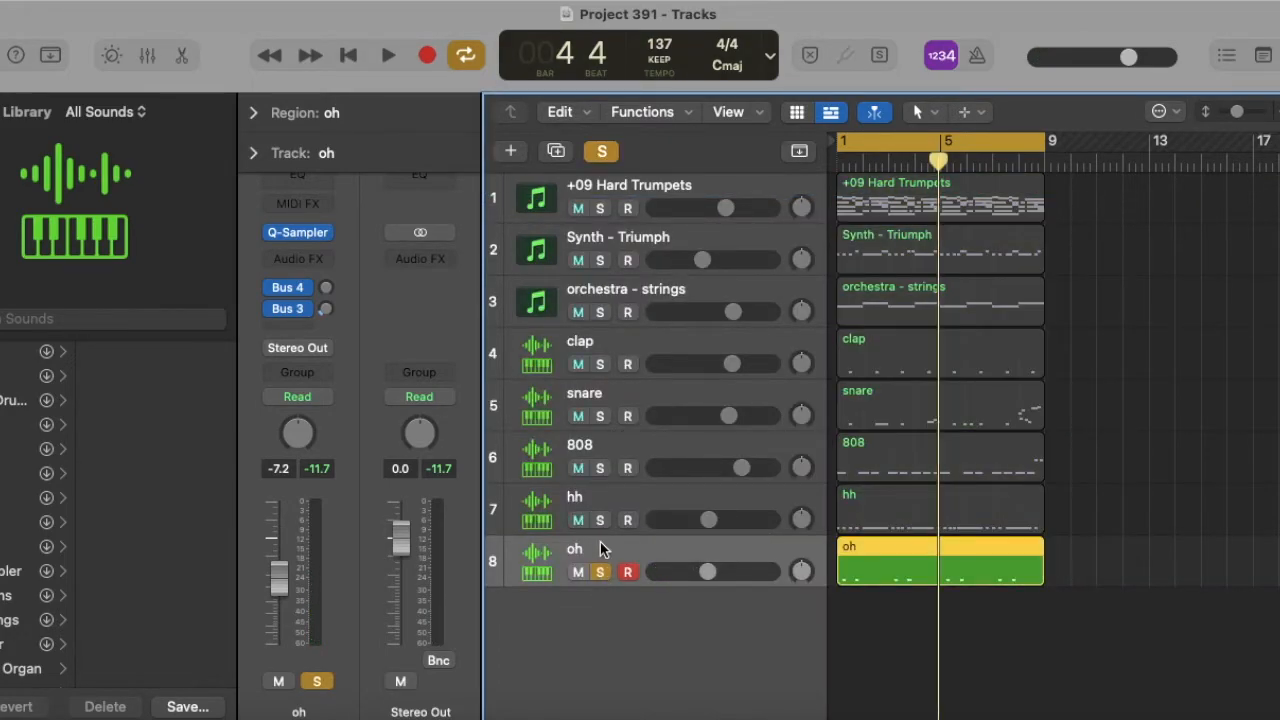
# Step: Play the soloed drum tracks with the clap, then clear all solos for the full beat
pyautogui.click(388, 55)
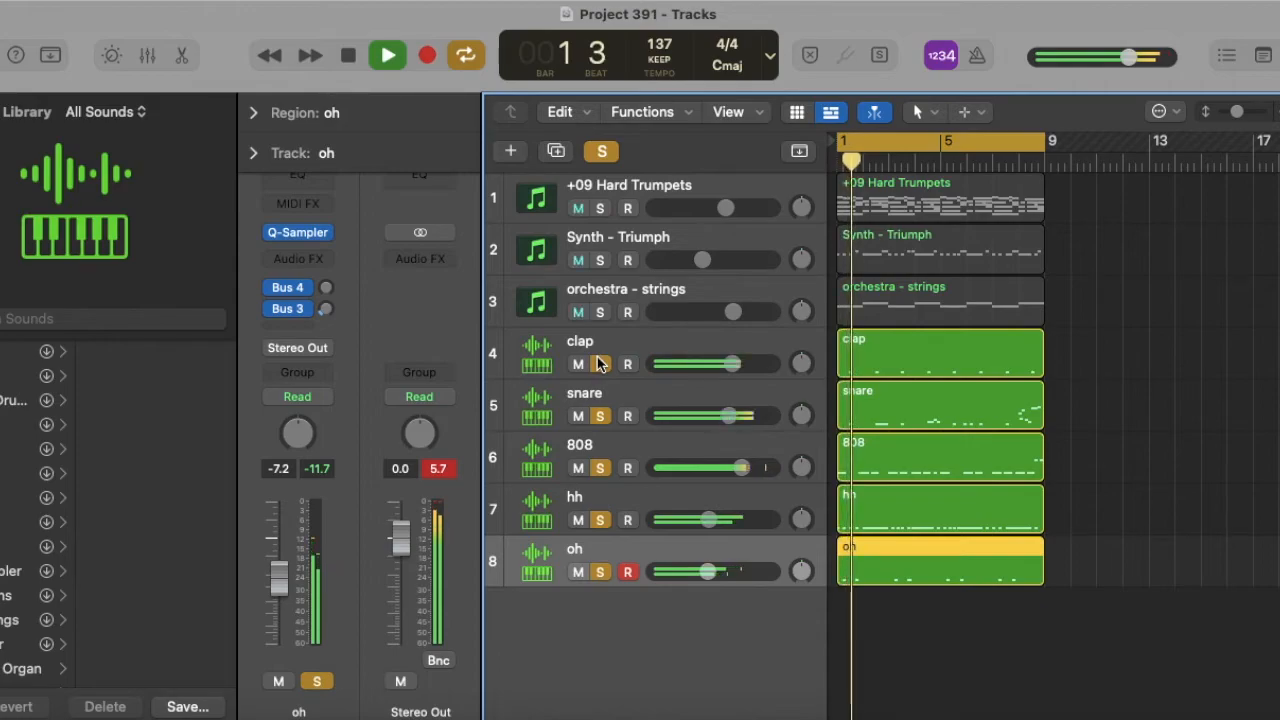
pyautogui.click(387, 55)
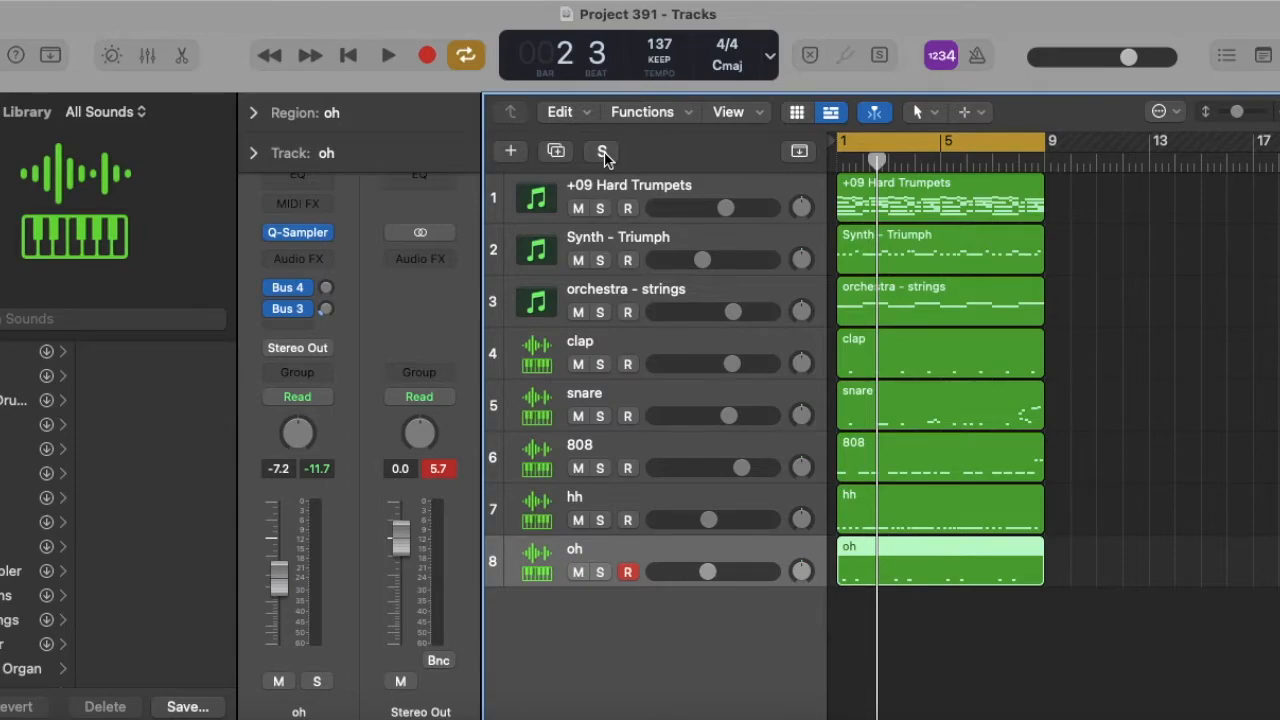
pyautogui.click(387, 55)
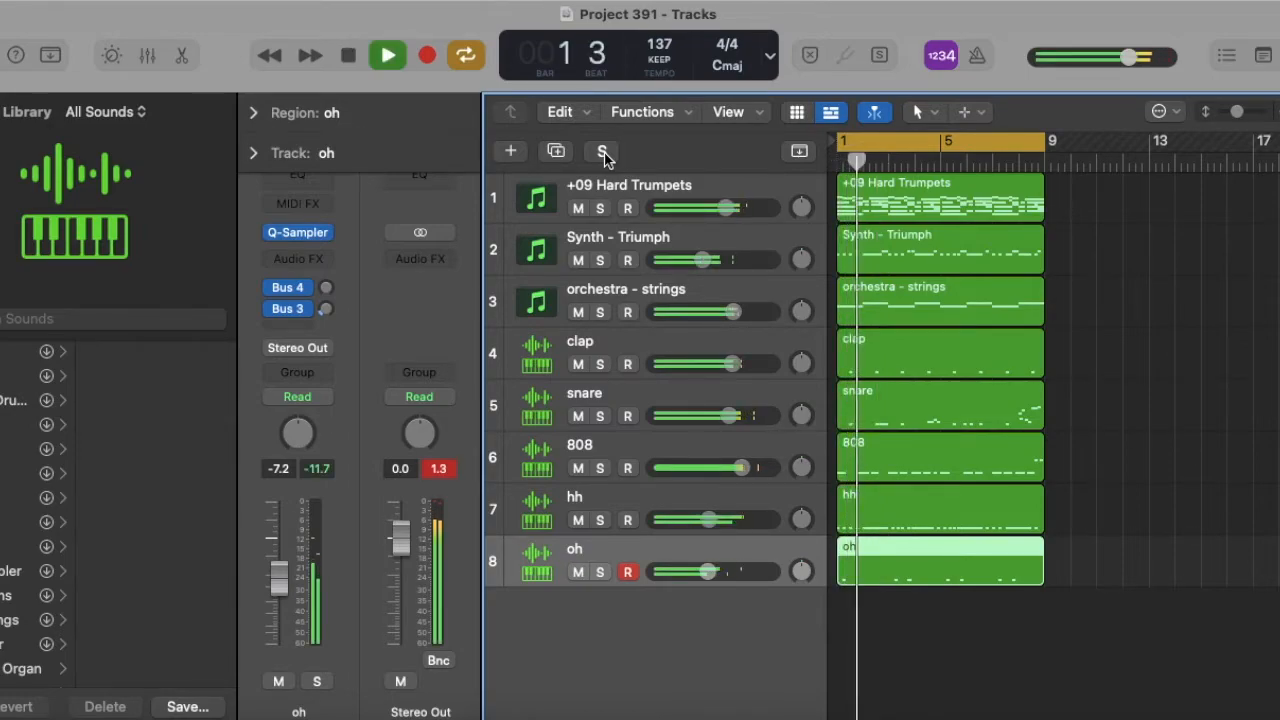